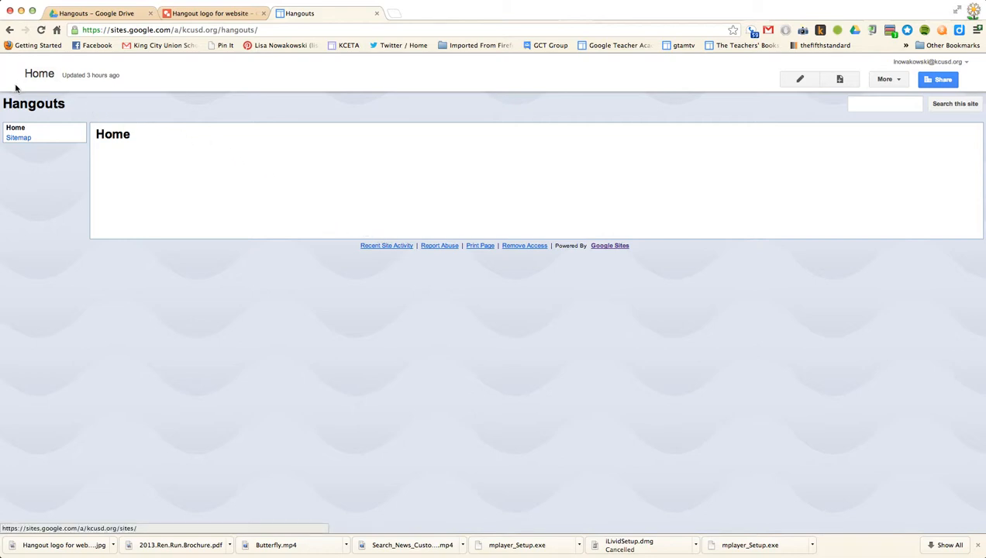
mouse_move(98, 111)
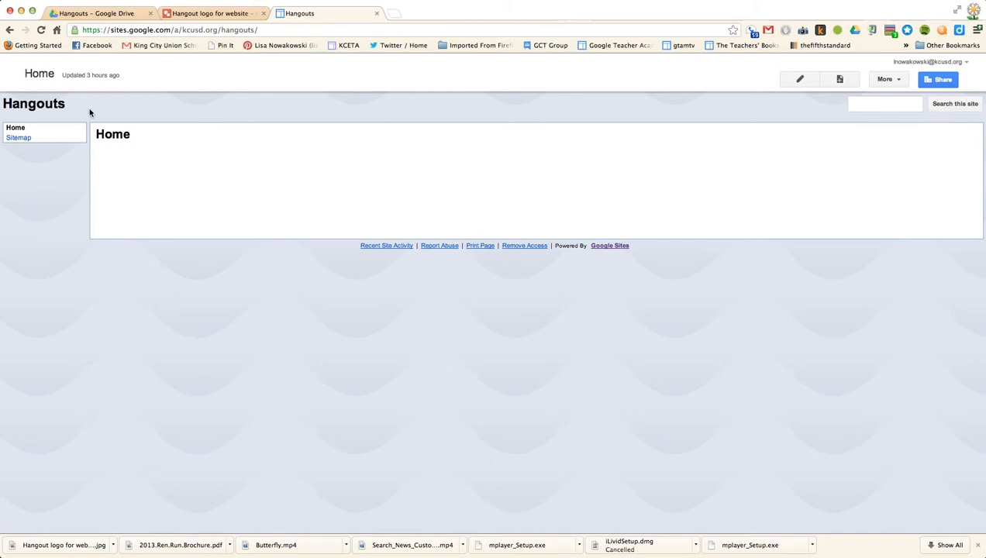
mouse_move(48, 117)
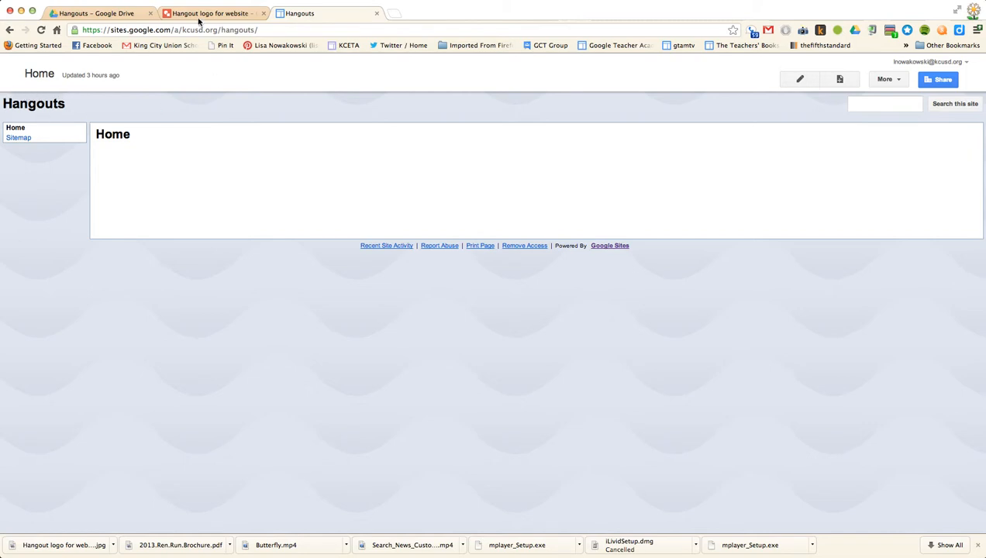
Step: Bring up the File download format choices for the Hangout logo drawing
left_click(233, 12)
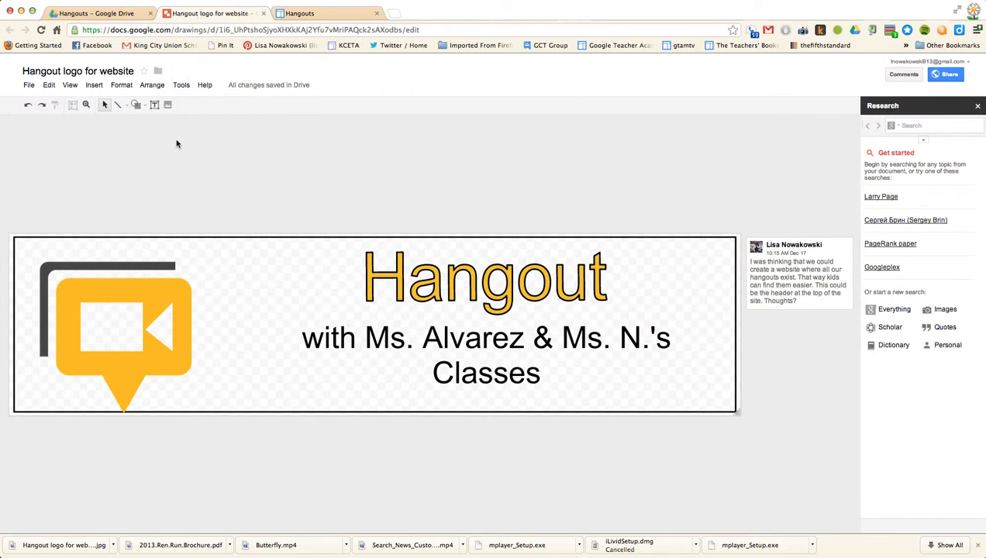
mouse_move(177, 152)
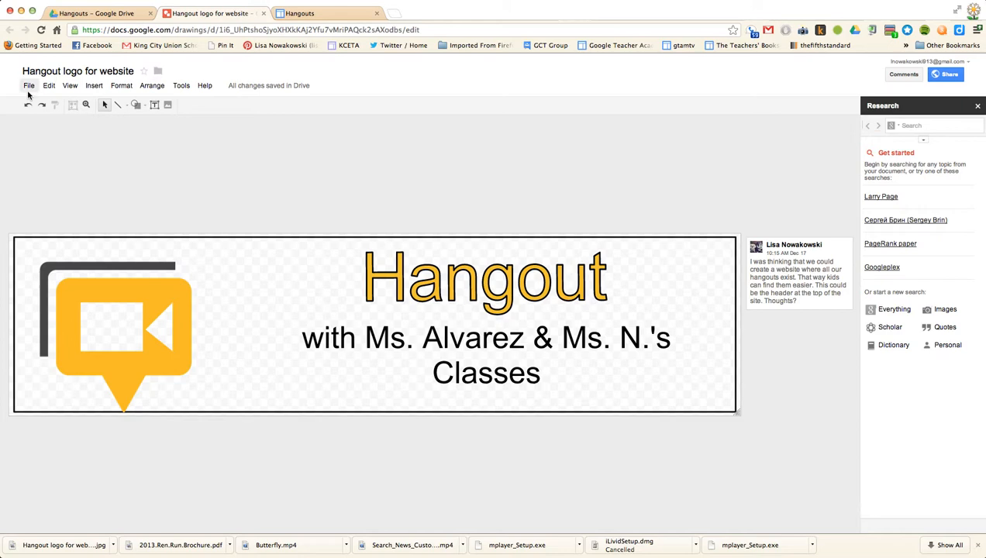
left_click(30, 85)
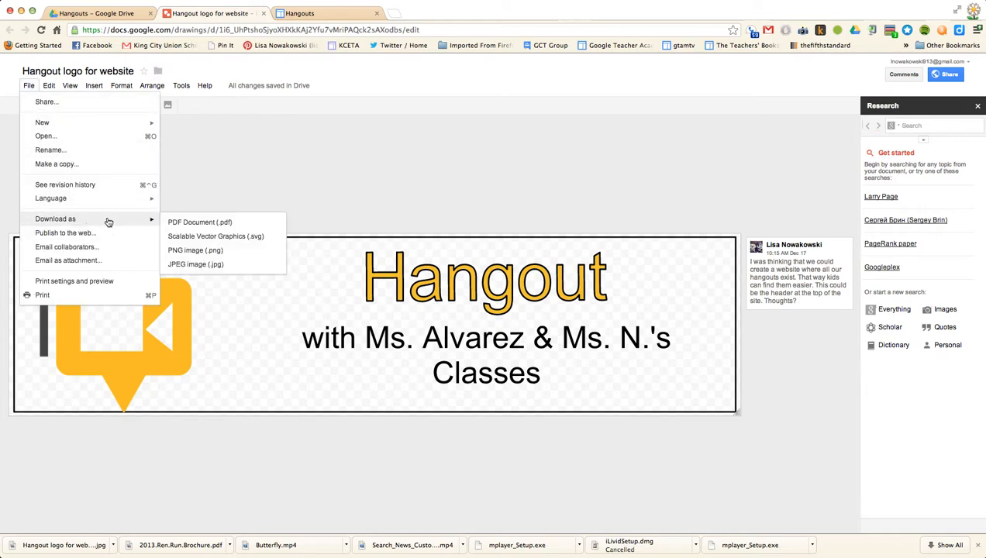
Step: In Manage site settings, uncheck 'Show site name at top of pages' and save
left_click(325, 13)
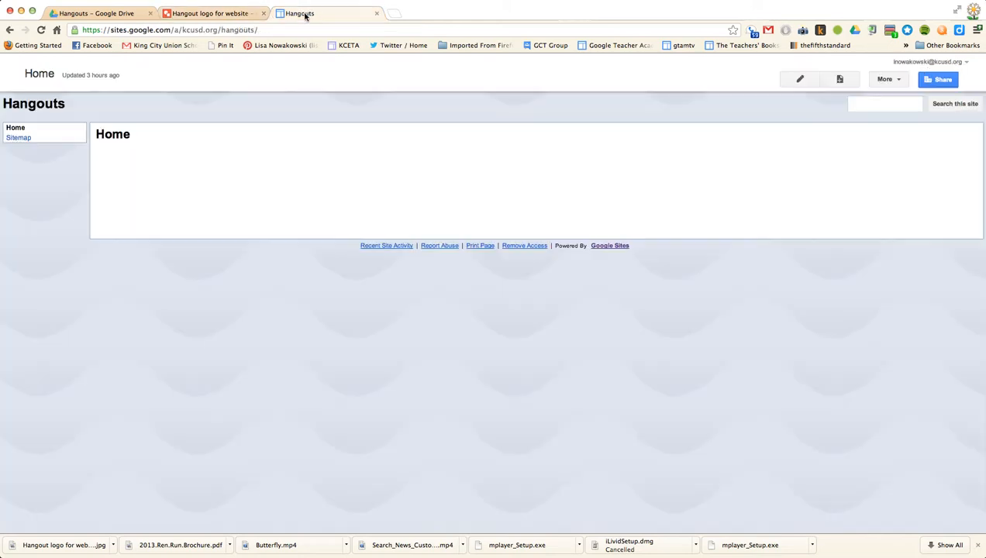
mouse_move(886, 91)
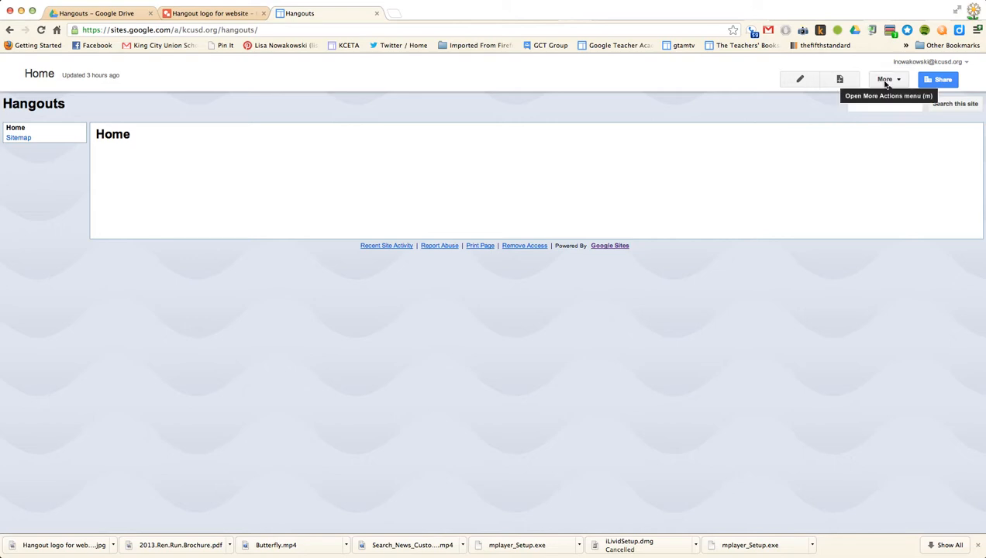
left_click(886, 77)
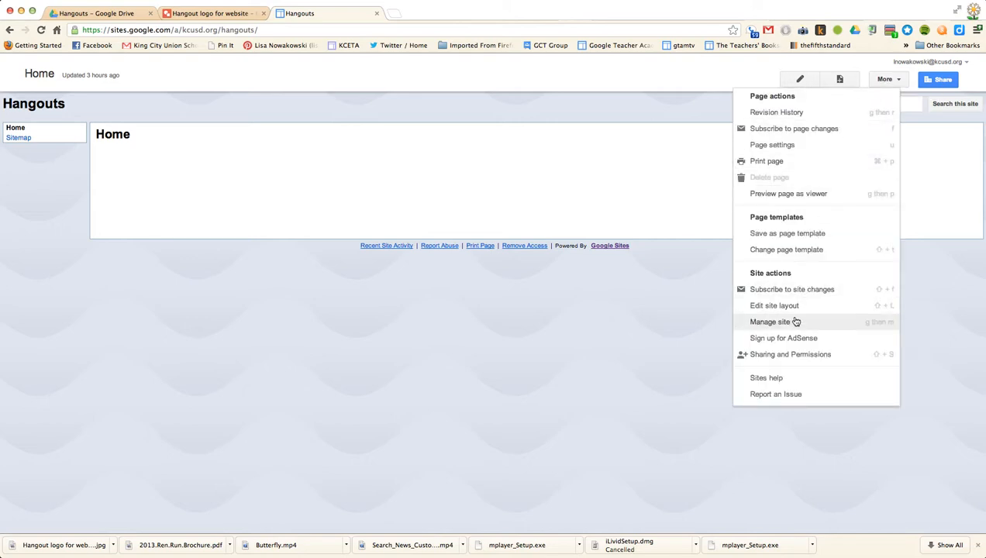
left_click(768, 321)
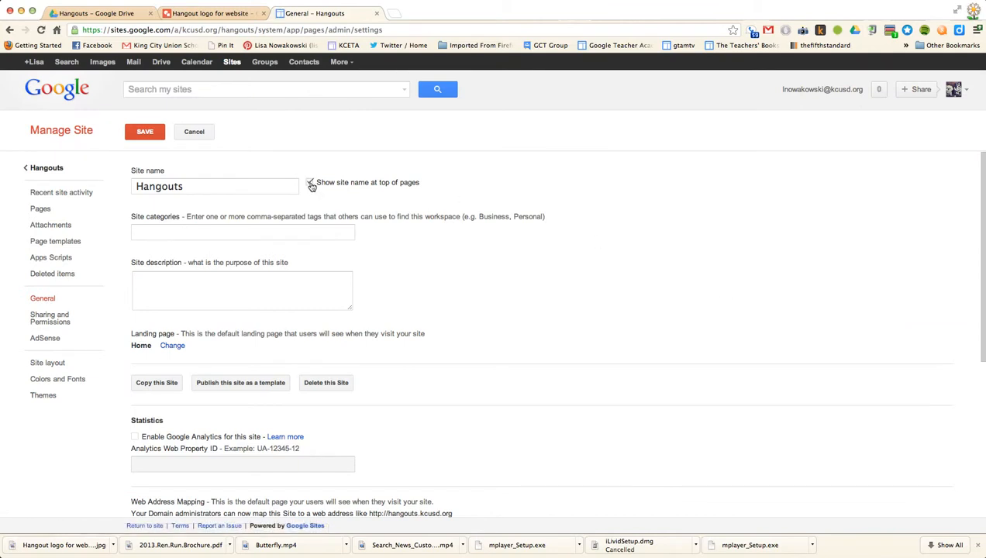
left_click(309, 182)
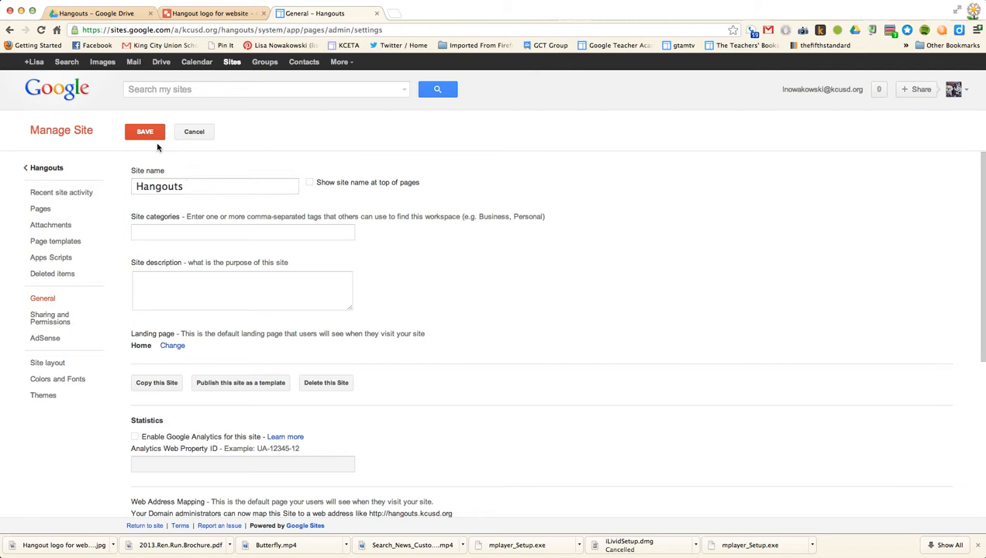
left_click(146, 132)
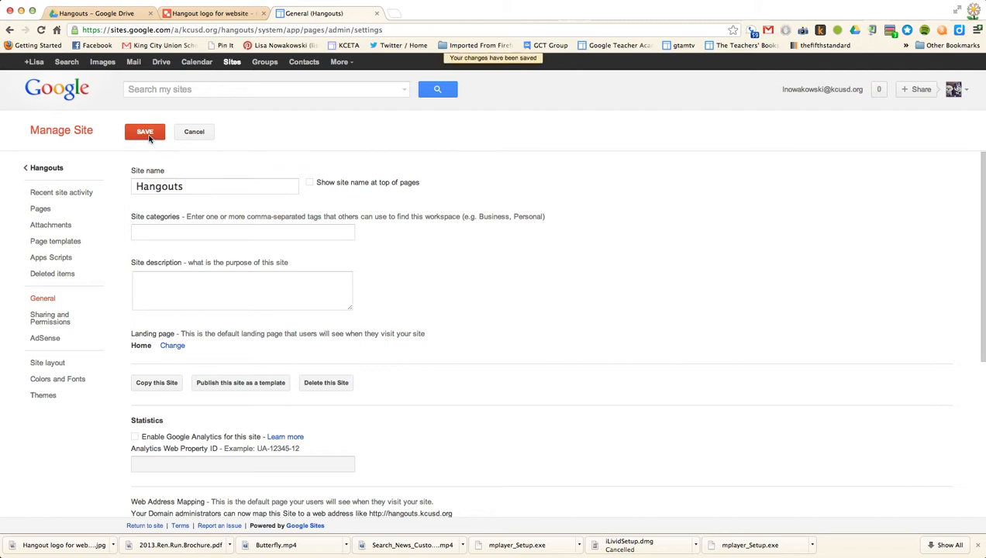
mouse_move(50, 378)
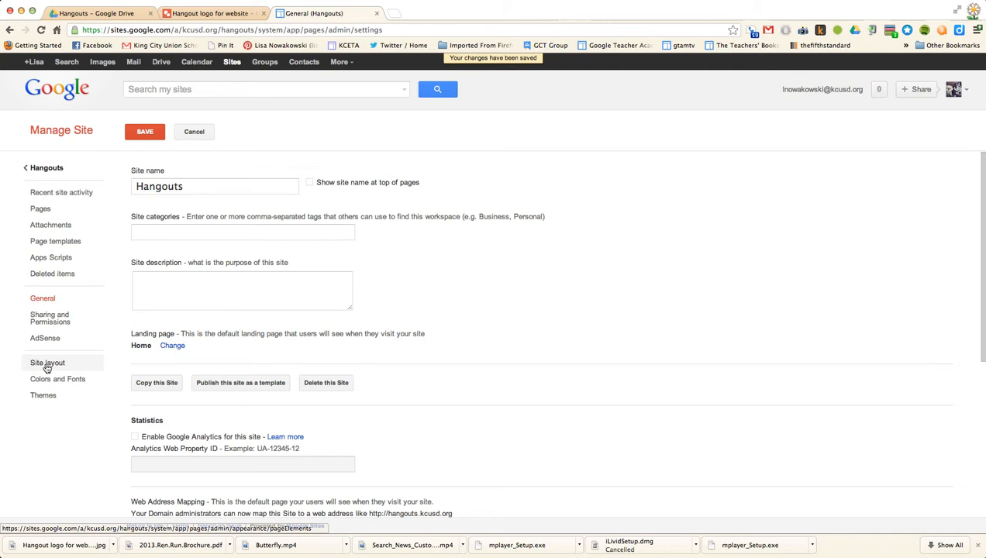
Step: In Site layout, set a Custom Logo using the 'Hangout logo for website.jpg' image
left_click(47, 363)
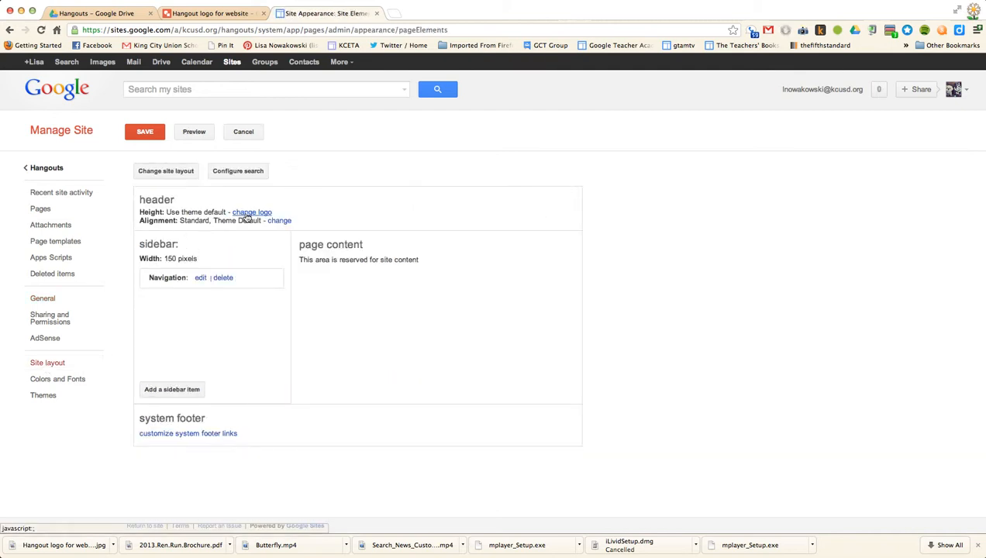
left_click(251, 210)
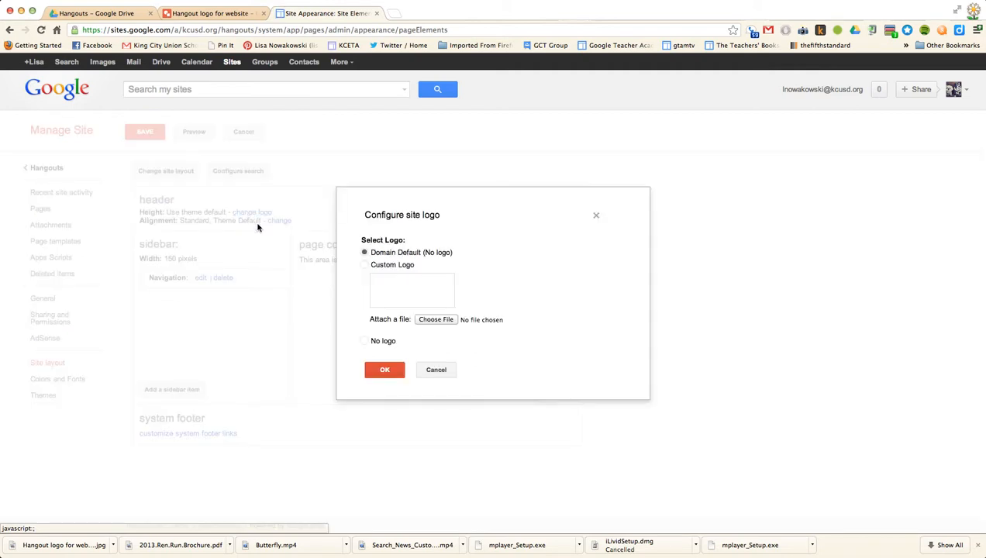
left_click(364, 265)
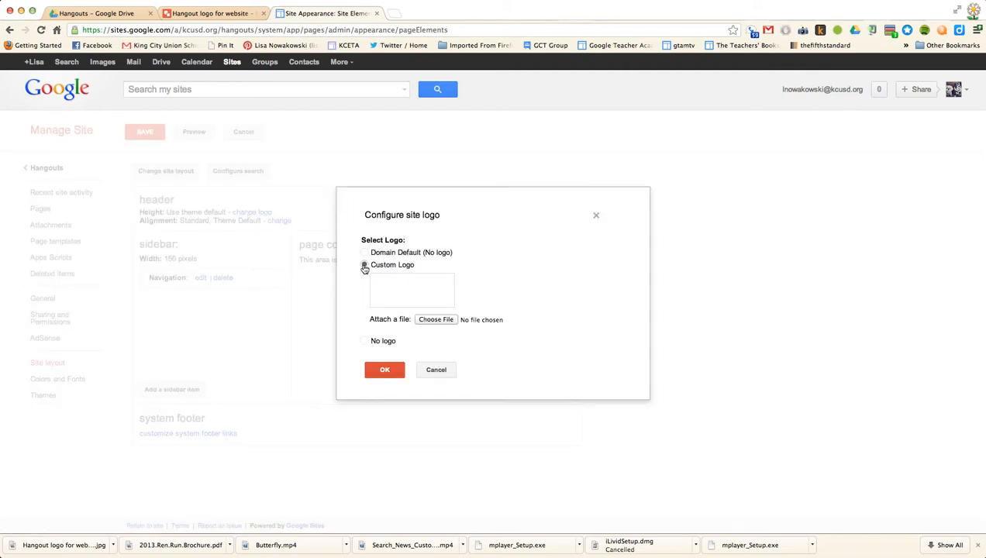
left_click(436, 320)
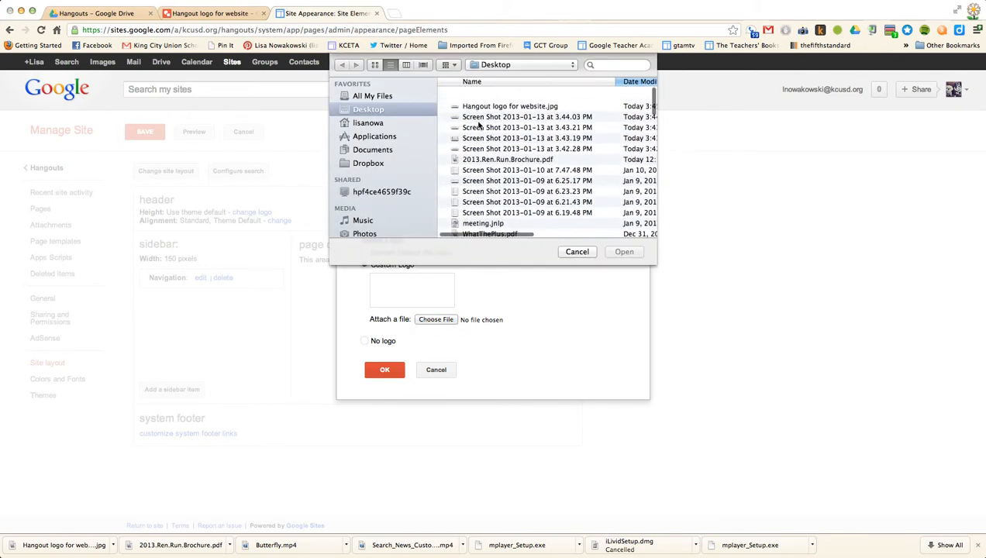
left_click(505, 91)
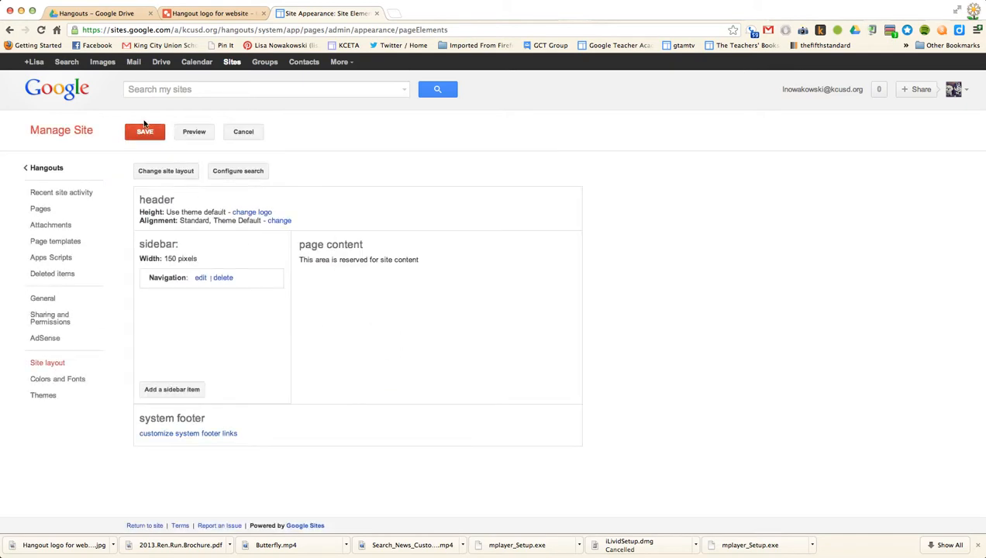
Step: Save the layout and return to the Hangouts site headed by the new logo
left_click(144, 130)
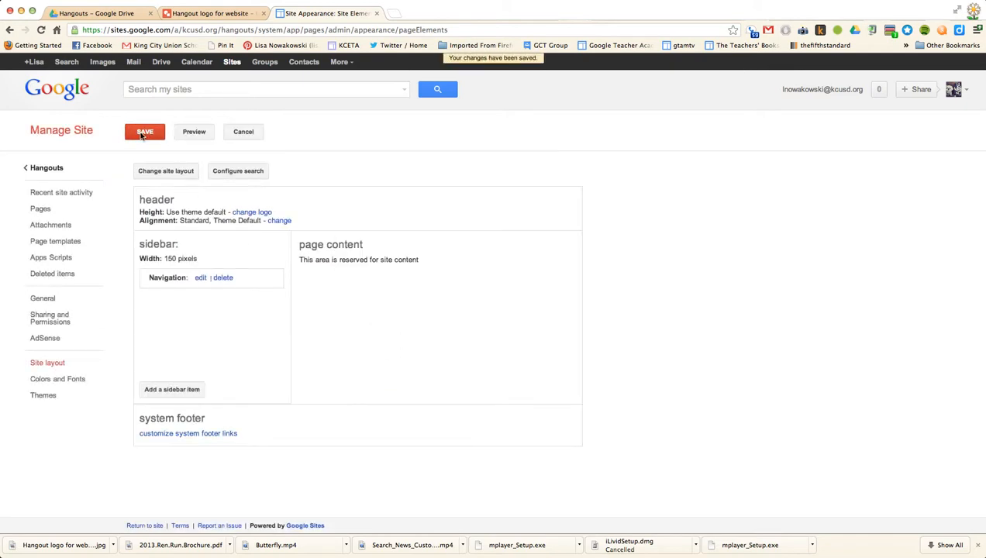
mouse_move(43, 168)
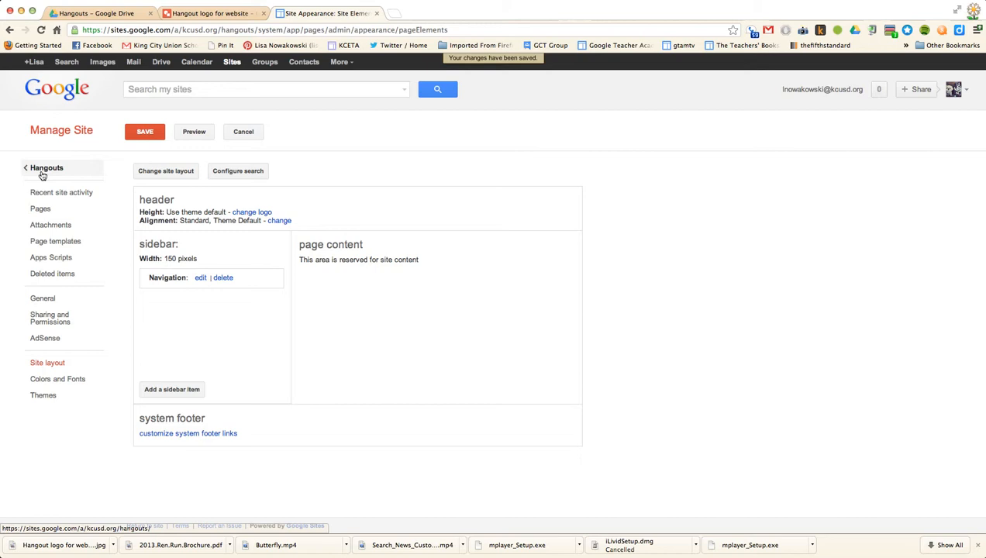
left_click(44, 167)
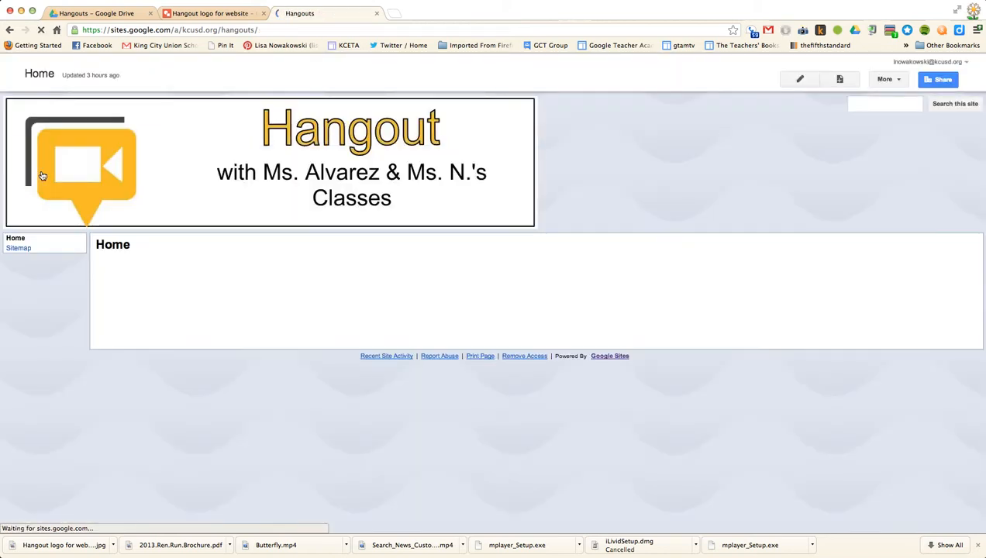